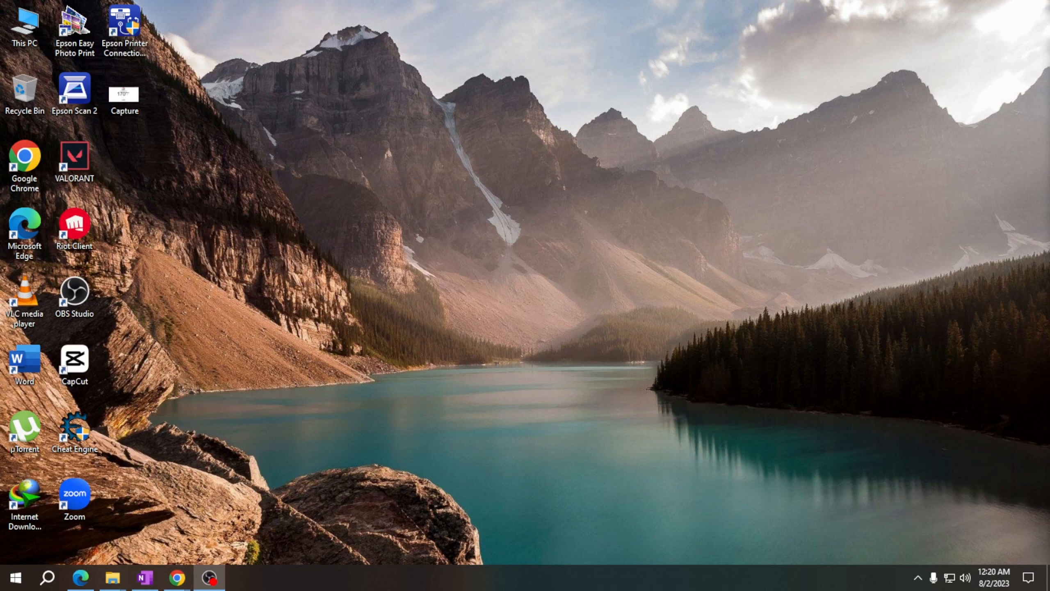
mouse_move(730, 341)
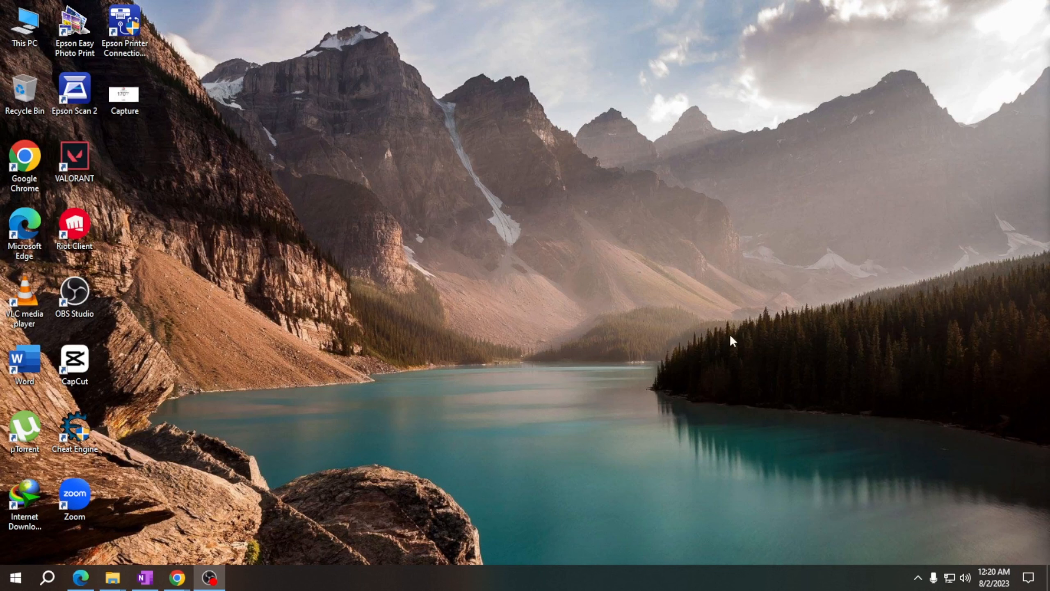
mouse_move(639, 326)
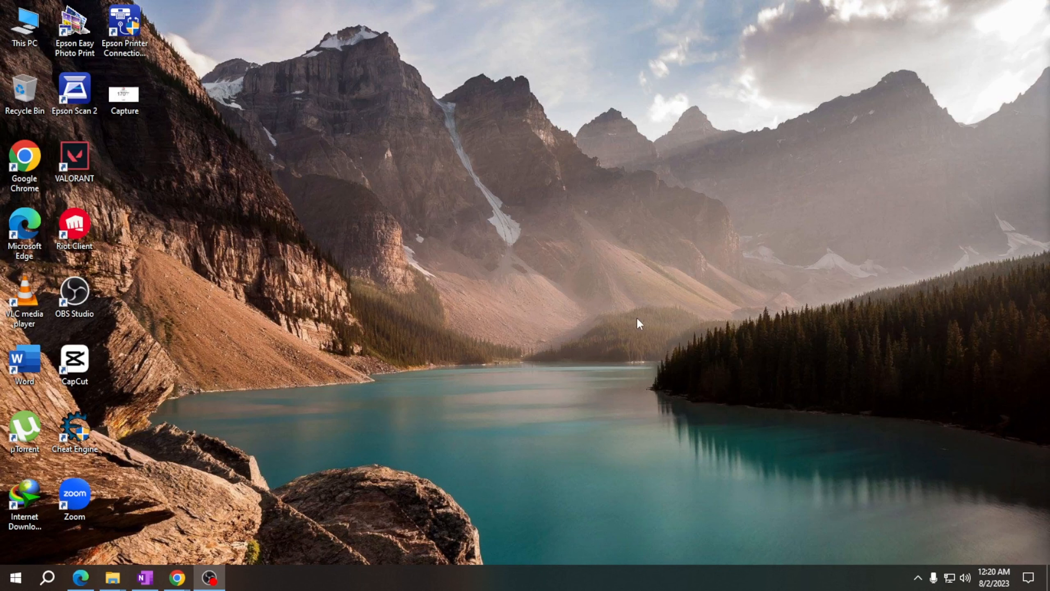
mouse_move(631, 227)
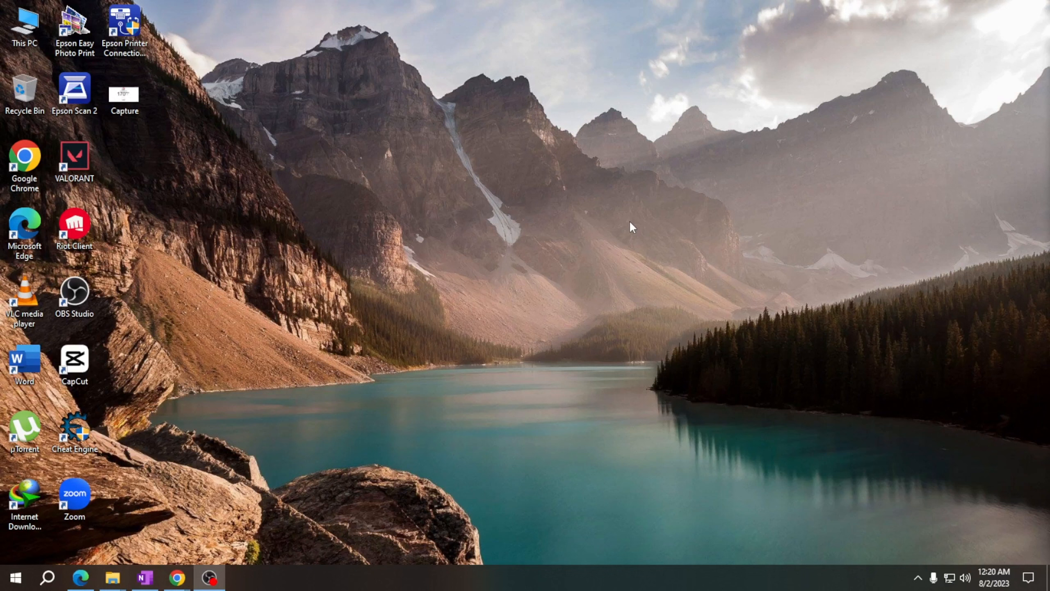
Choose Personalize from the desktop's right-click menu.
right_click(632, 230)
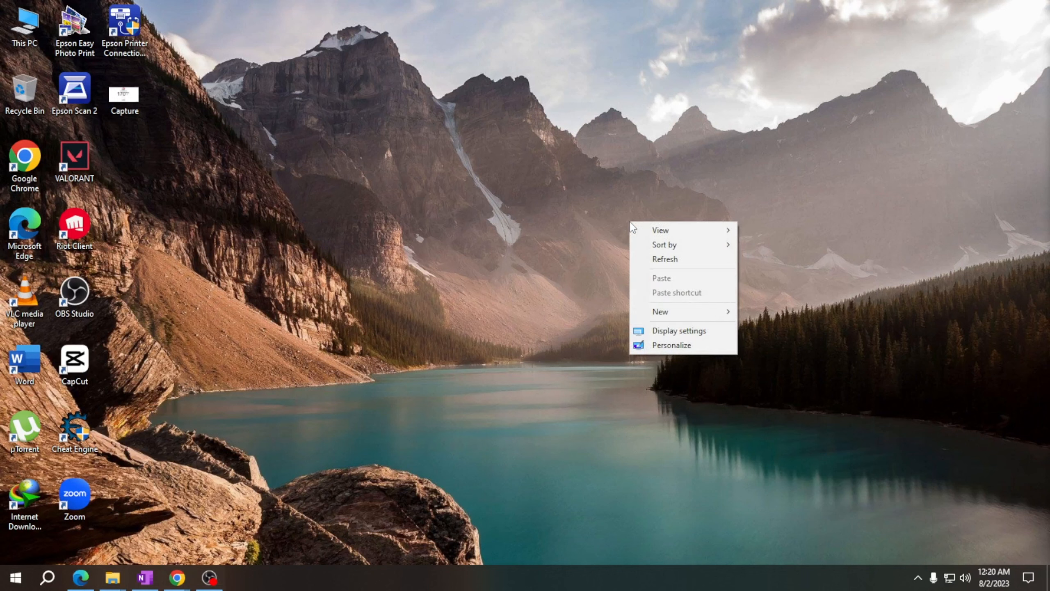
left_click(672, 345)
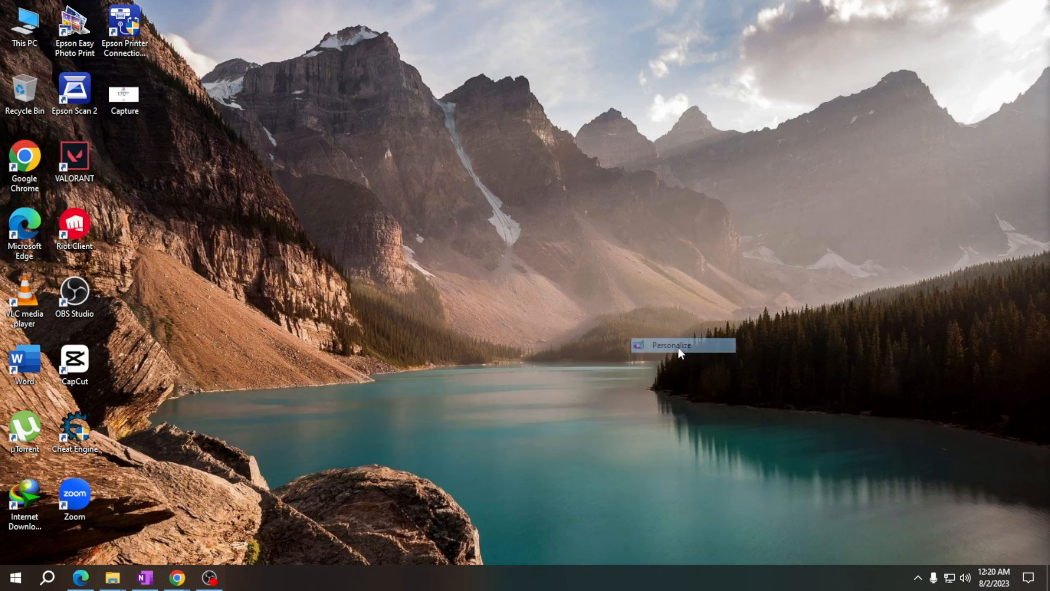
Switch from the Background page to the Colors page in Personalization.
left_click(667, 346)
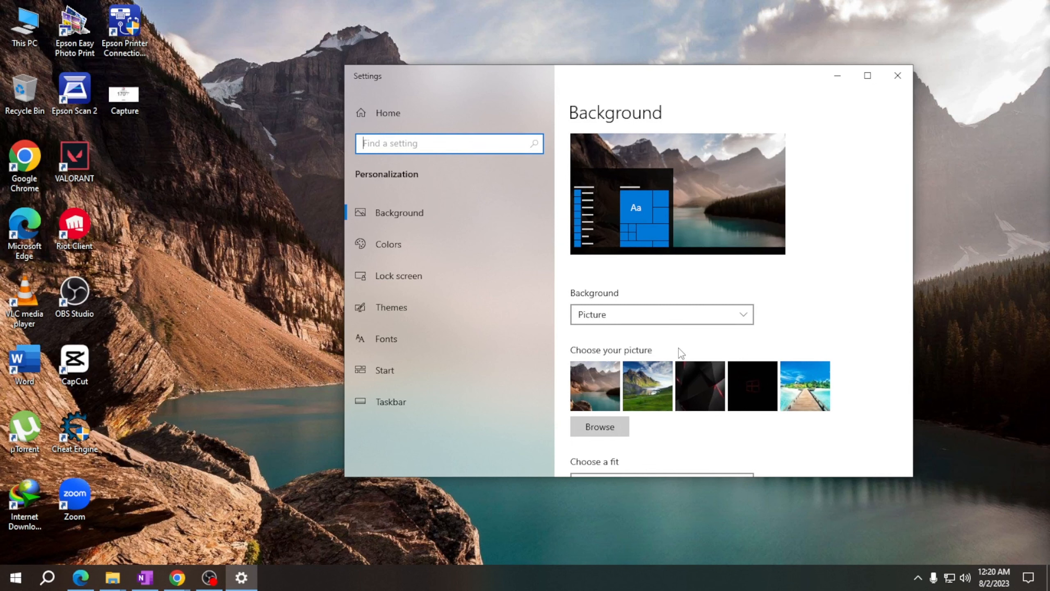
mouse_move(430, 245)
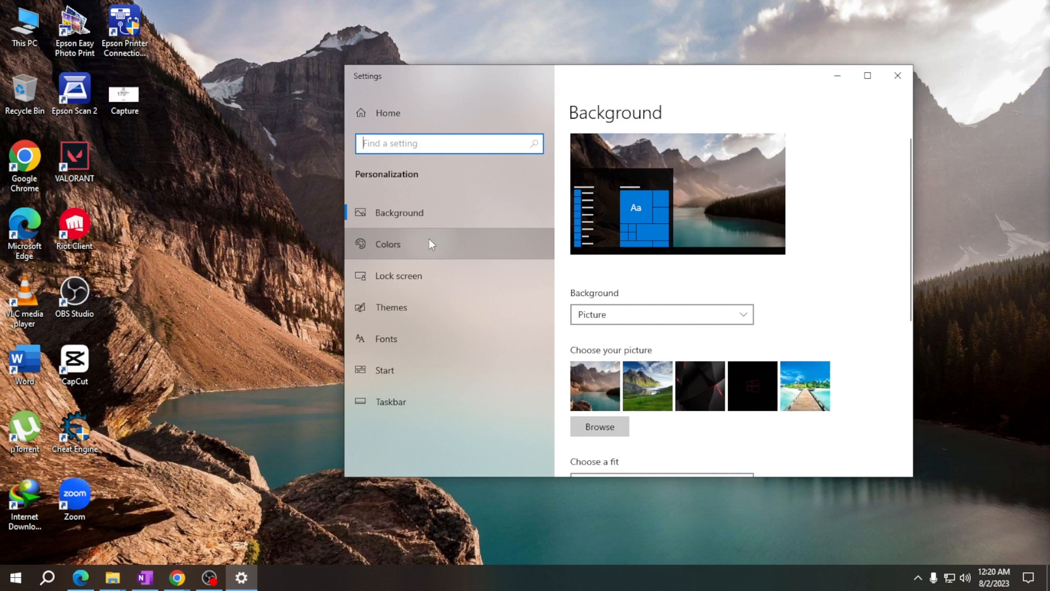
left_click(388, 244)
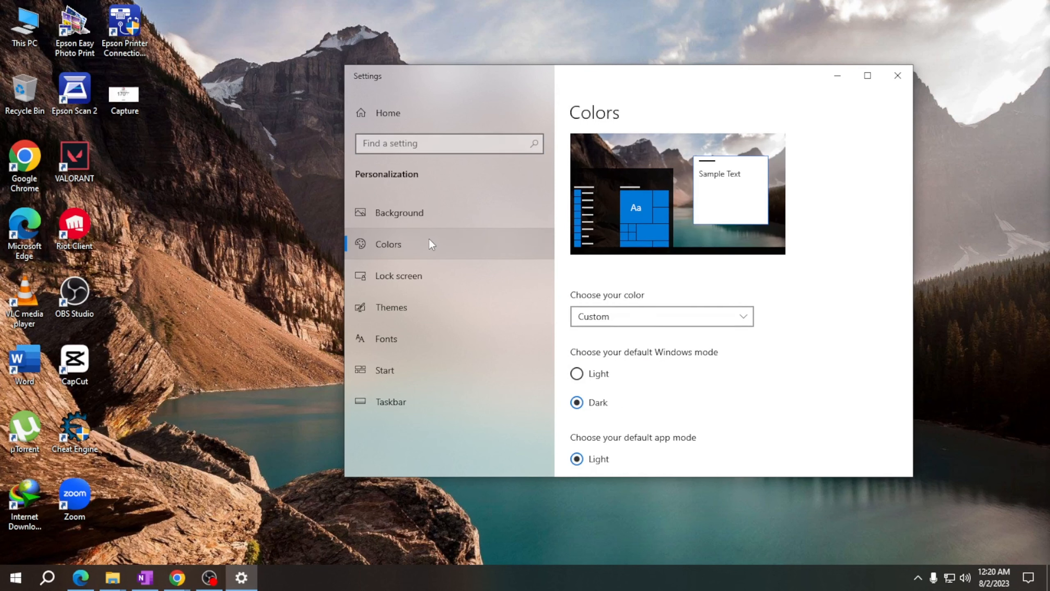
mouse_move(503, 244)
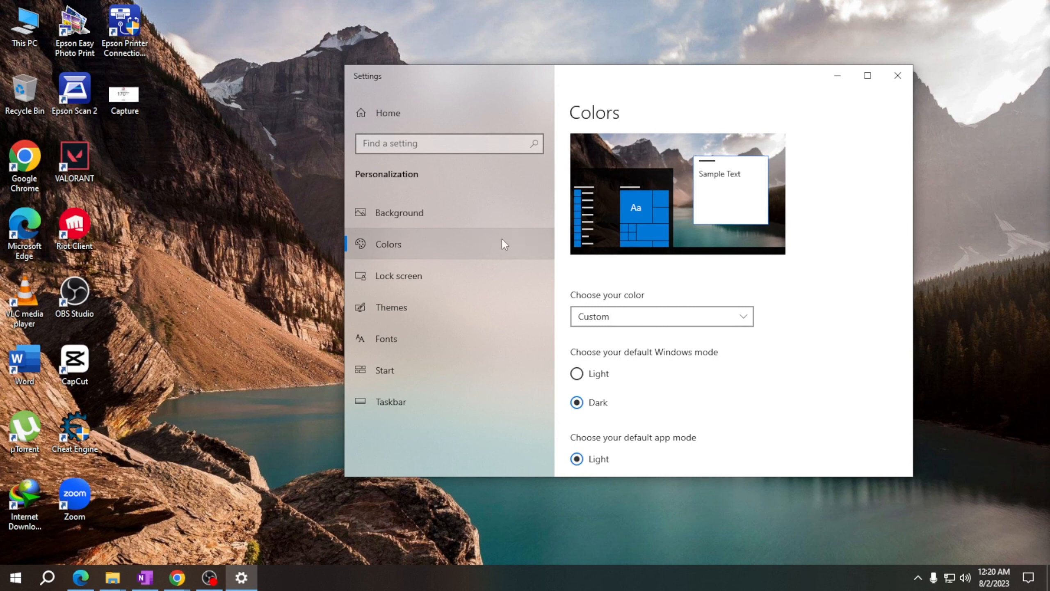
Select Dark under 'Choose your default app mode'.
scroll("down", 3)
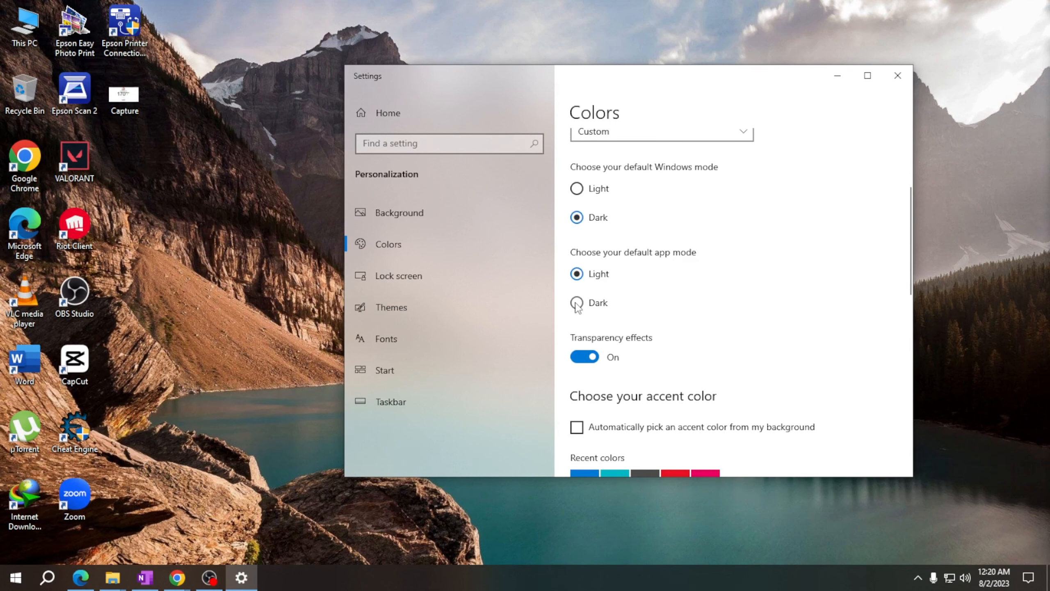
left_click(576, 303)
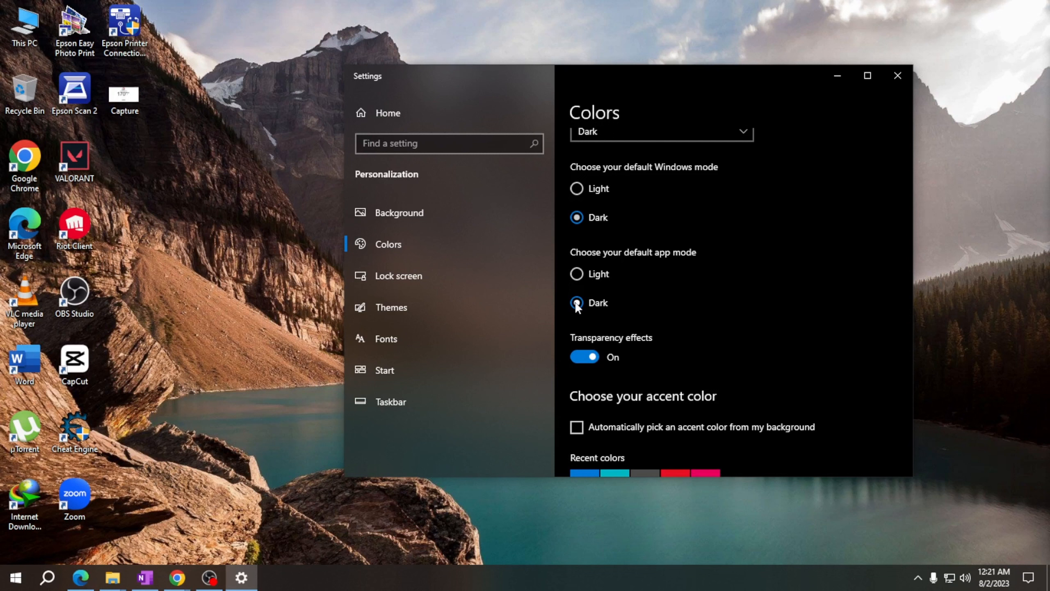